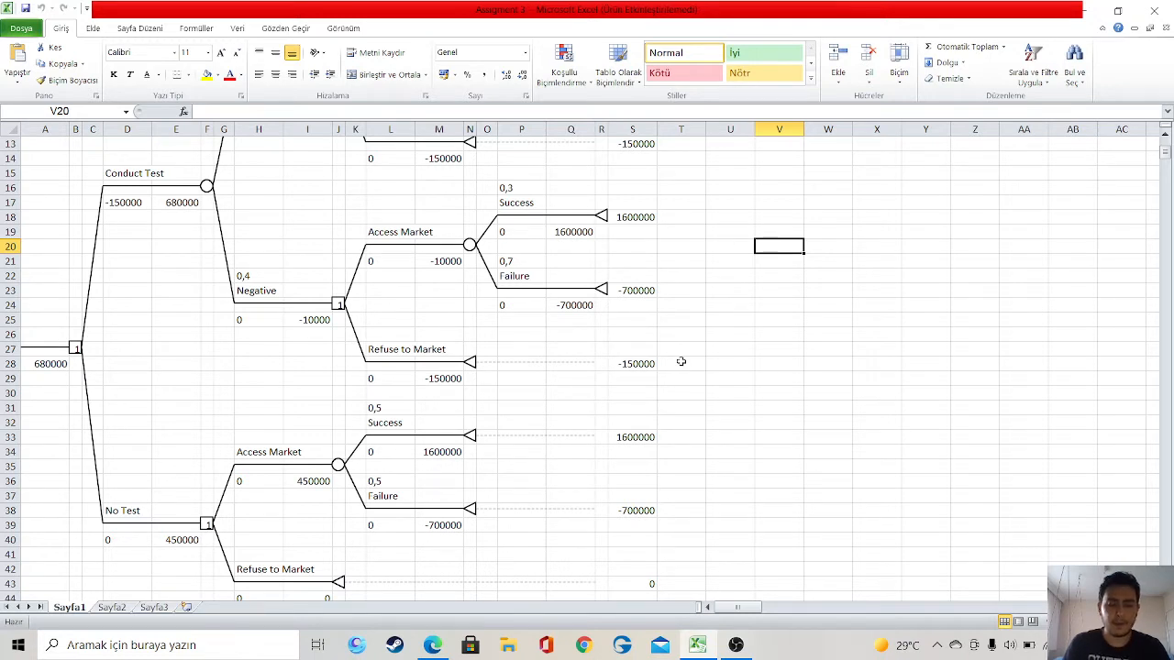
pyautogui.moveTo(241, 380)
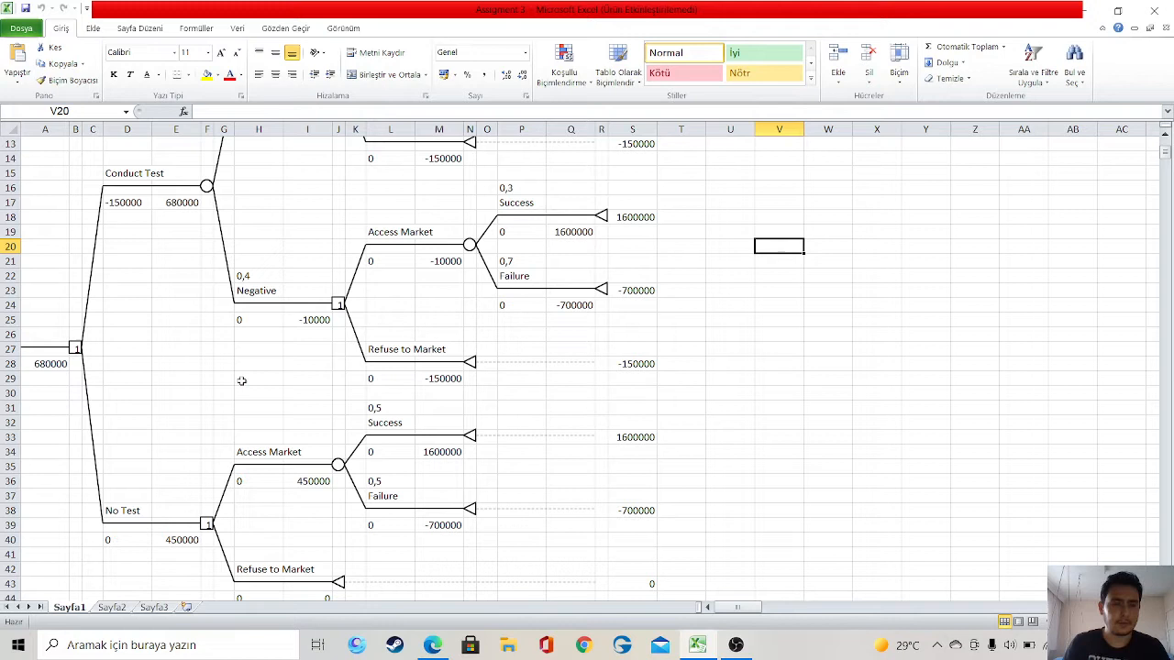
pyautogui.moveTo(159, 490)
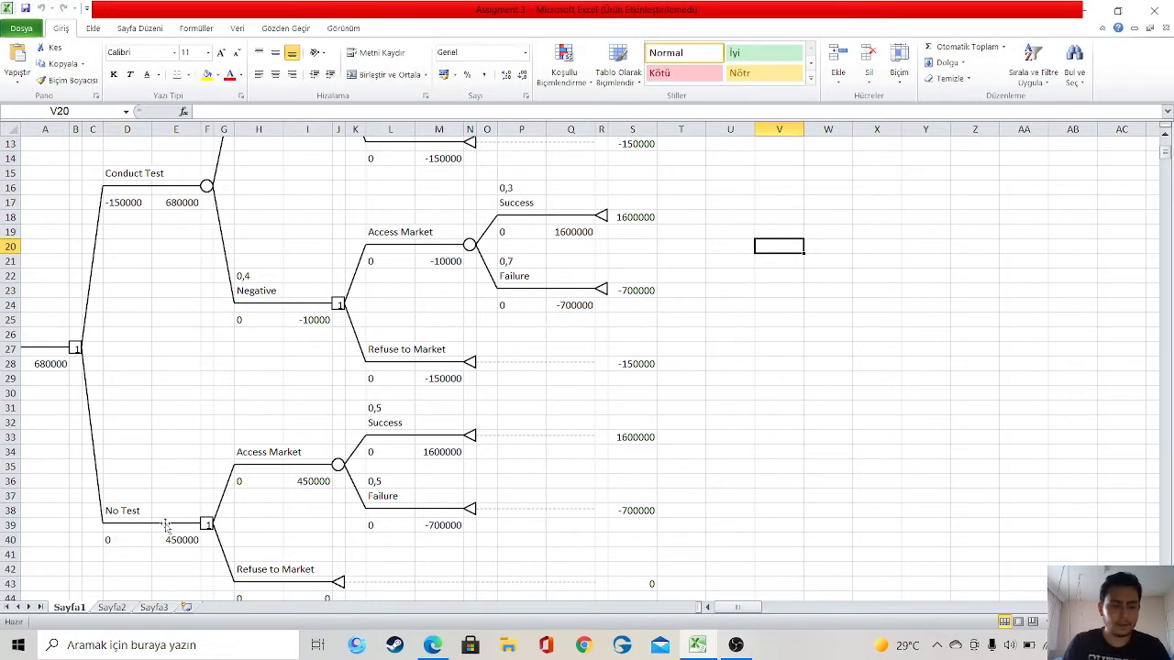
# Scroll up and down through the TreePlan decision tree for testing versus not testing.
pyautogui.scroll(-3)
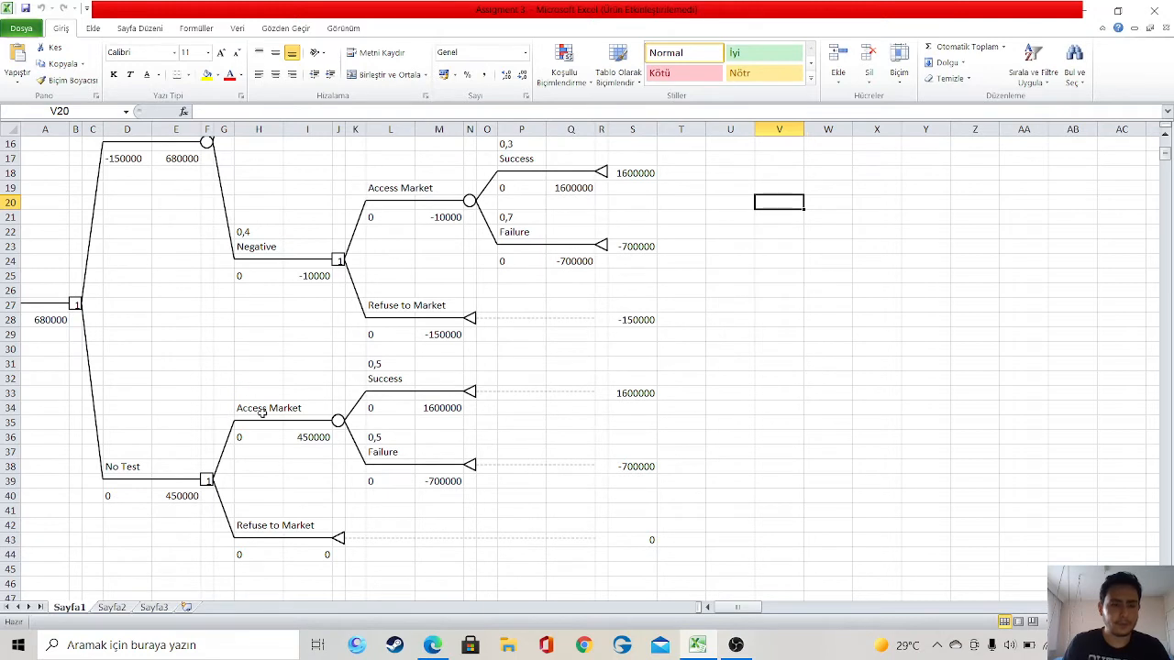
pyautogui.moveTo(275, 523)
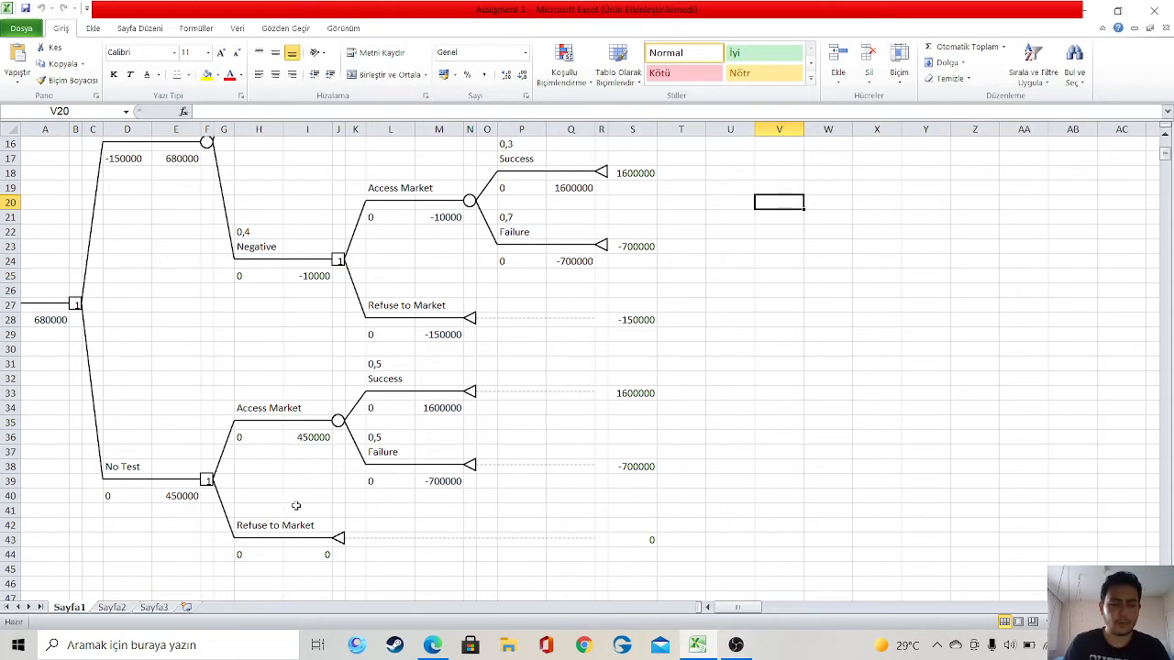
pyautogui.moveTo(387, 487)
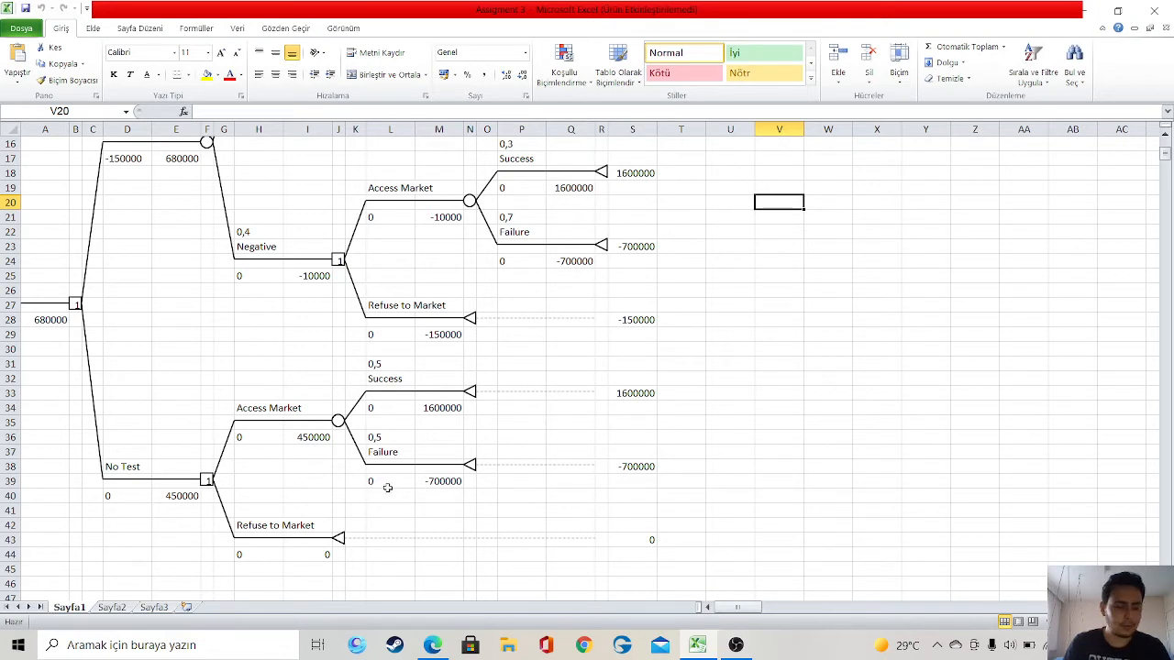
pyautogui.moveTo(406, 476)
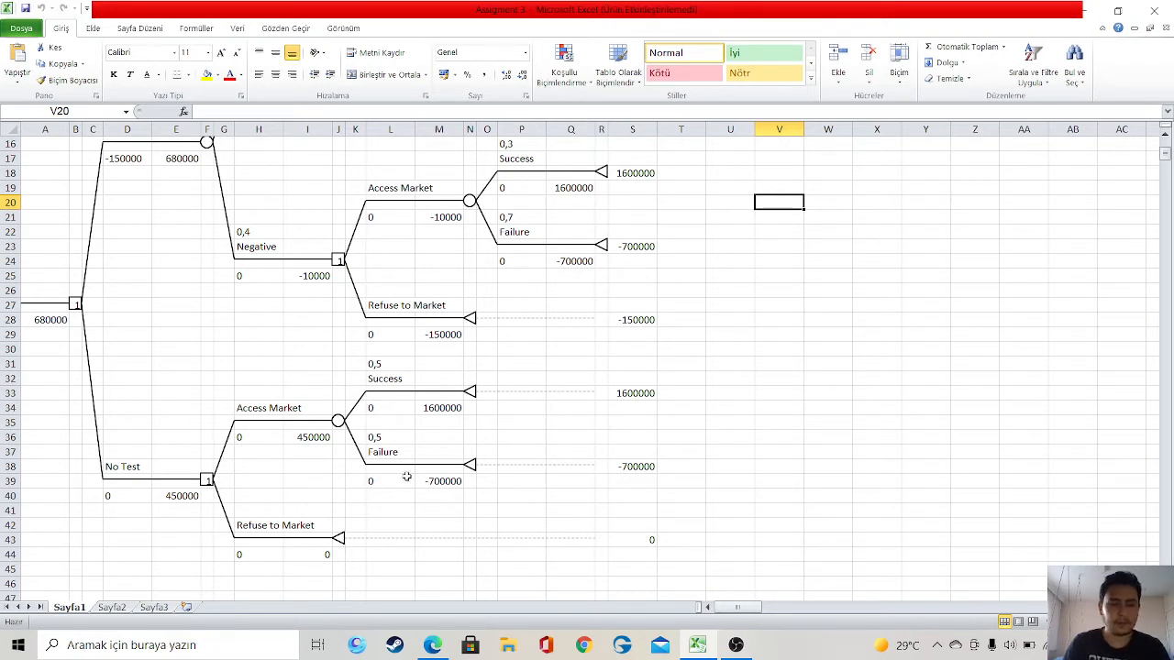
pyautogui.moveTo(467, 420)
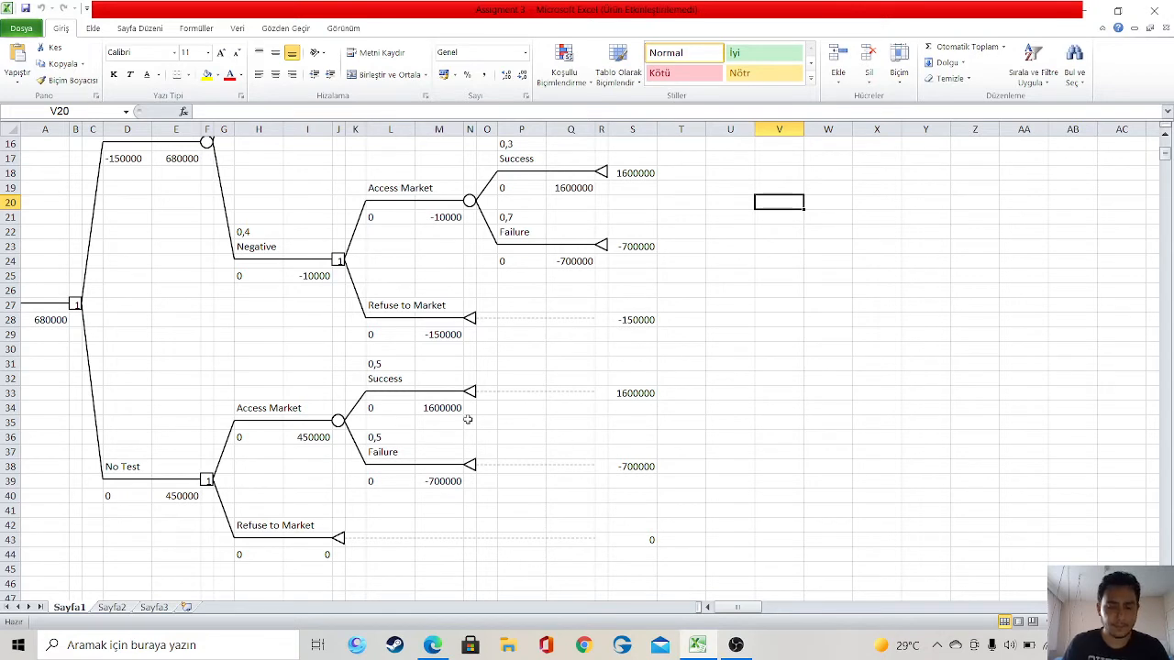
pyautogui.scroll(3)
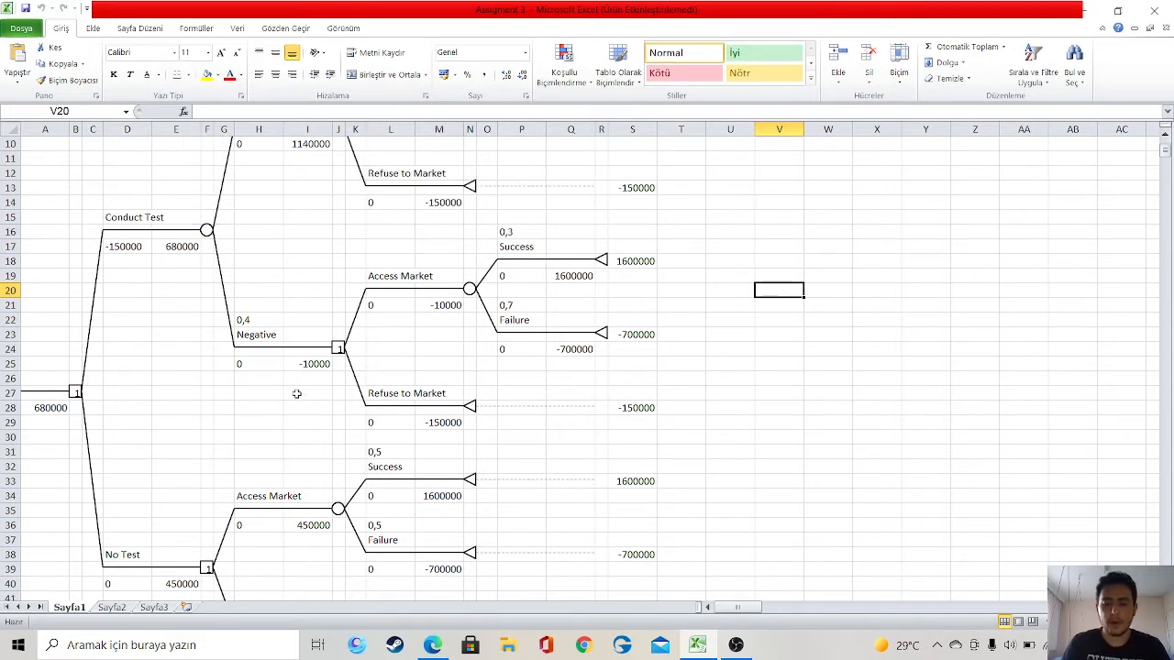
pyautogui.scroll(3)
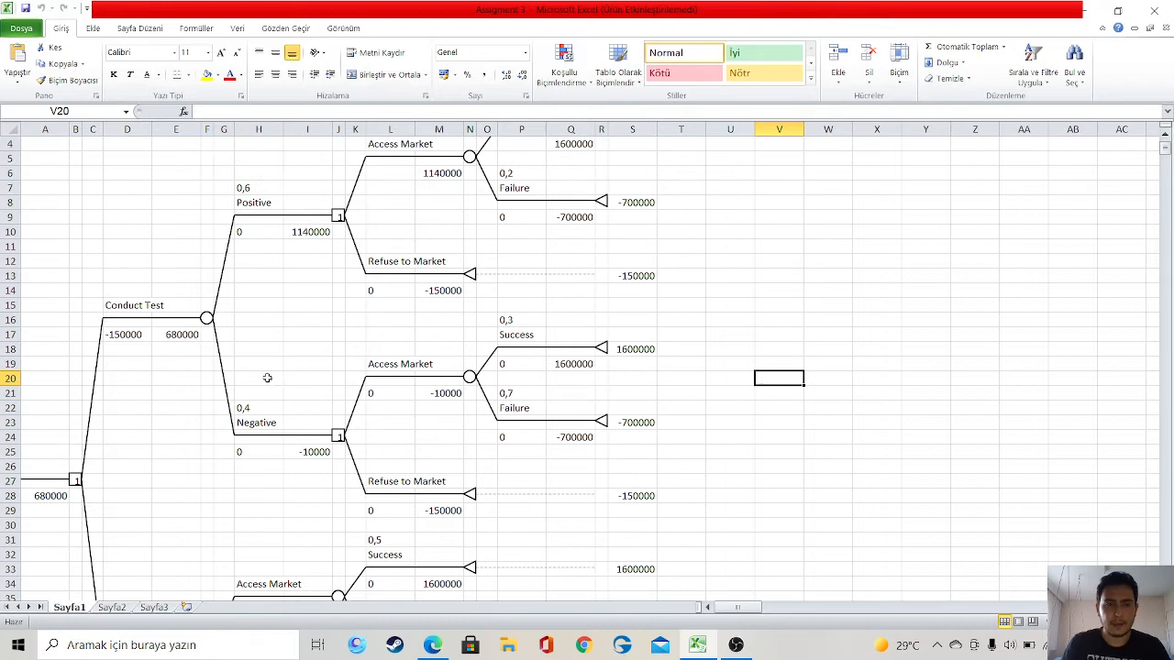
pyautogui.moveTo(126, 339)
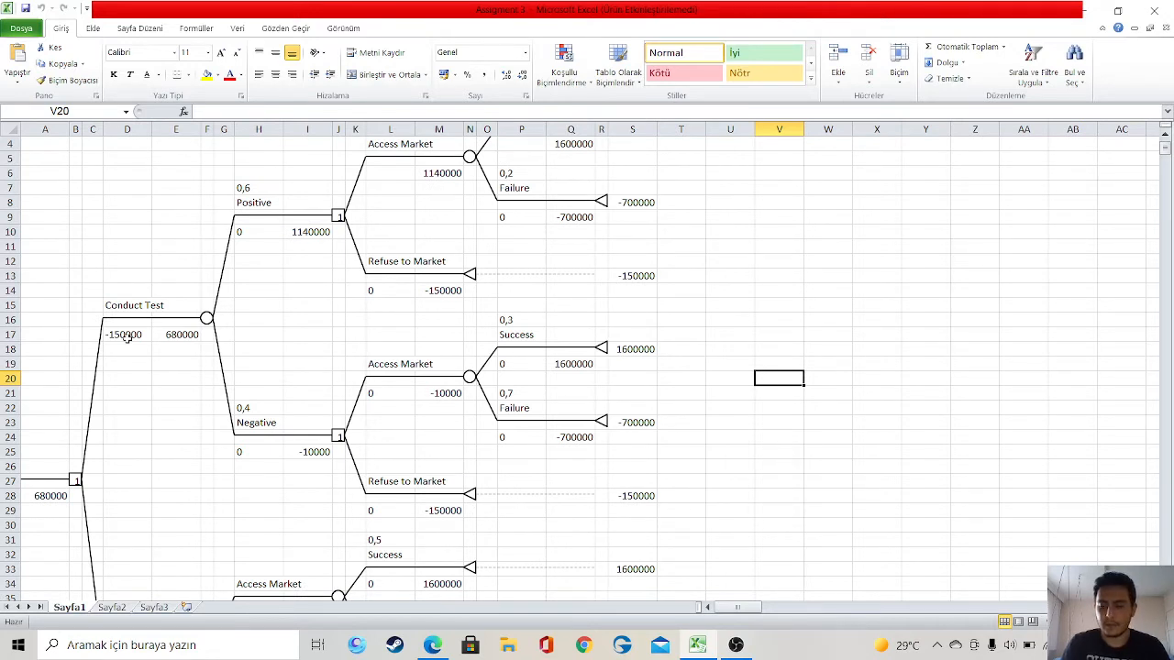
pyautogui.scroll(3)
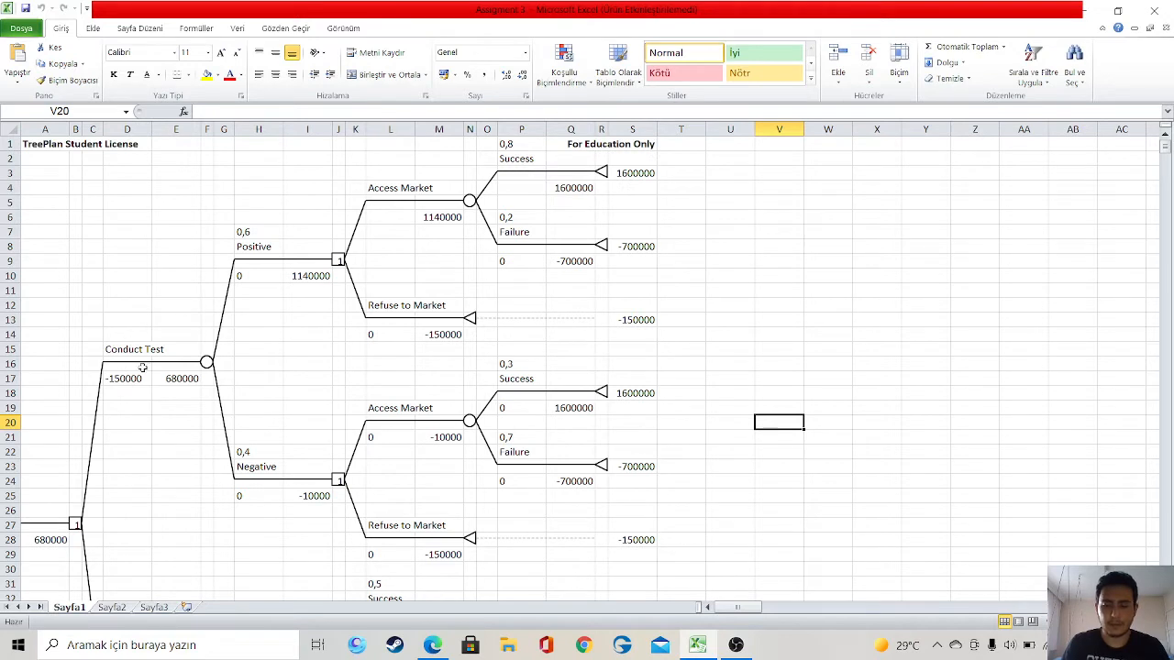
pyautogui.moveTo(157, 376)
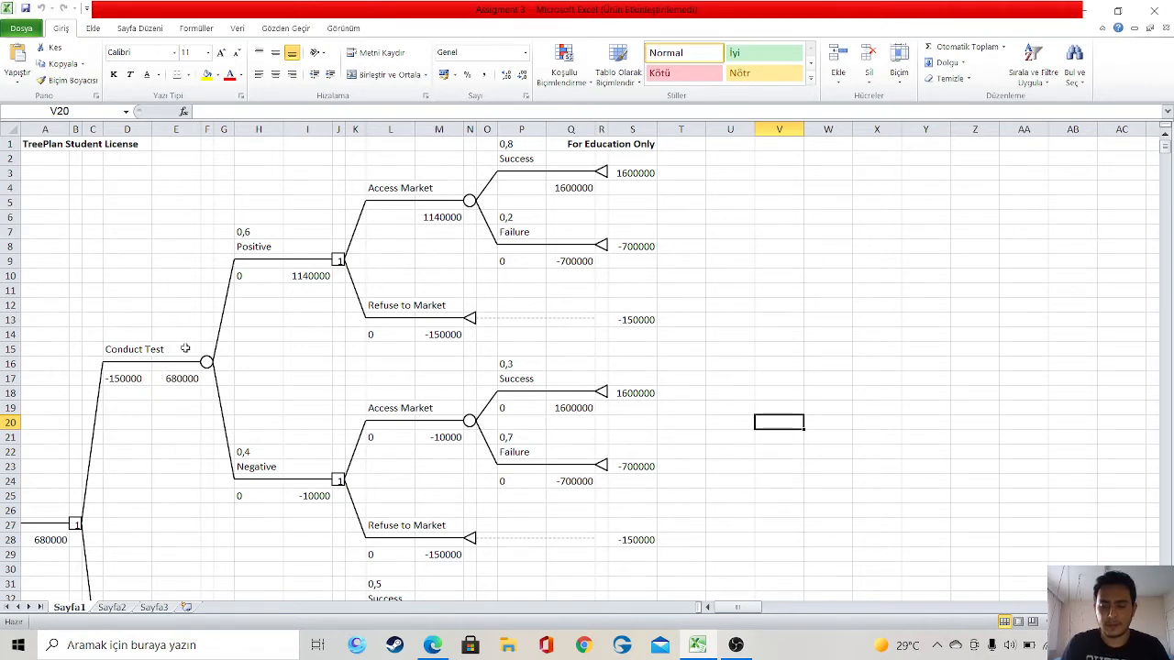
pyautogui.moveTo(247, 353)
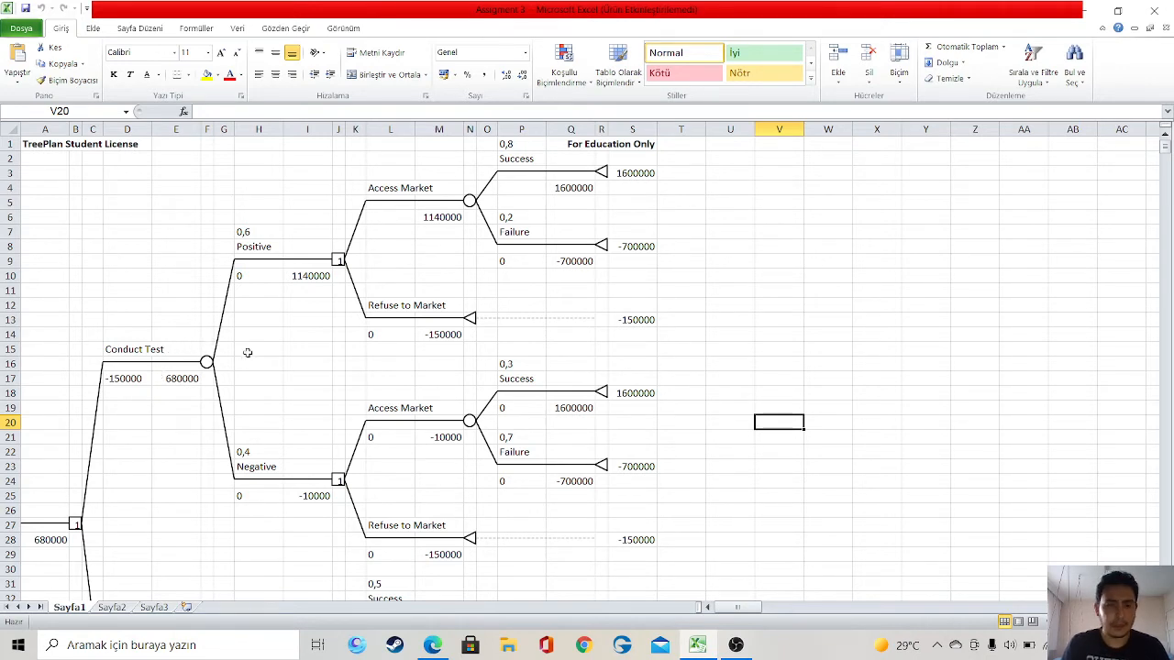
pyautogui.scroll(-3)
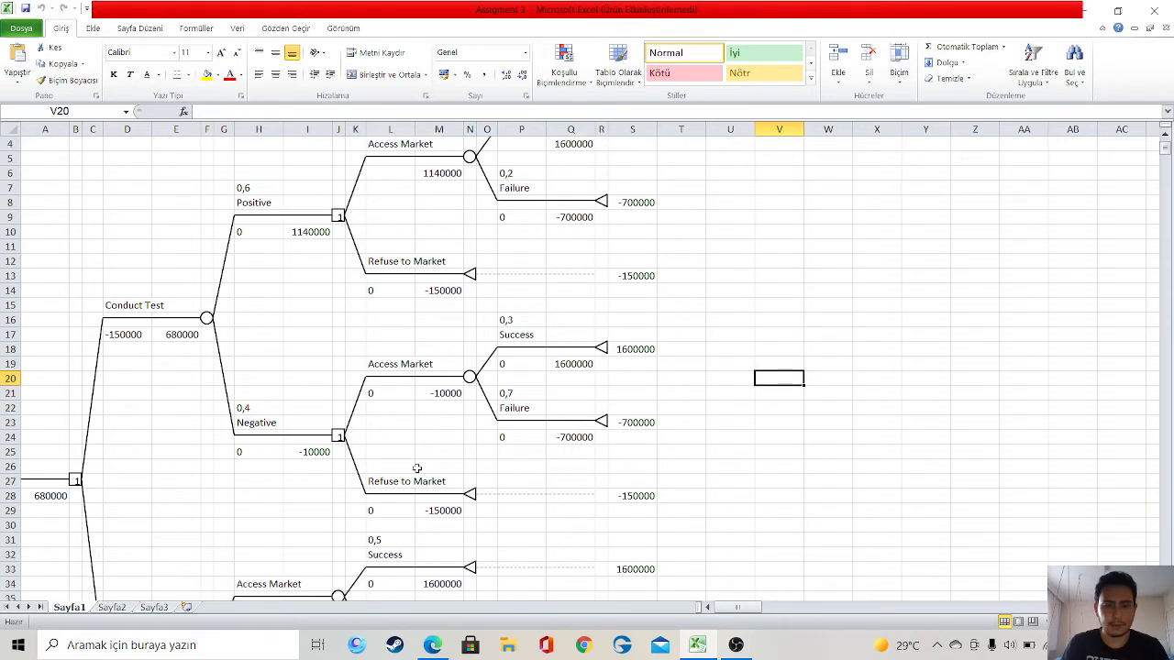
pyautogui.moveTo(428, 480)
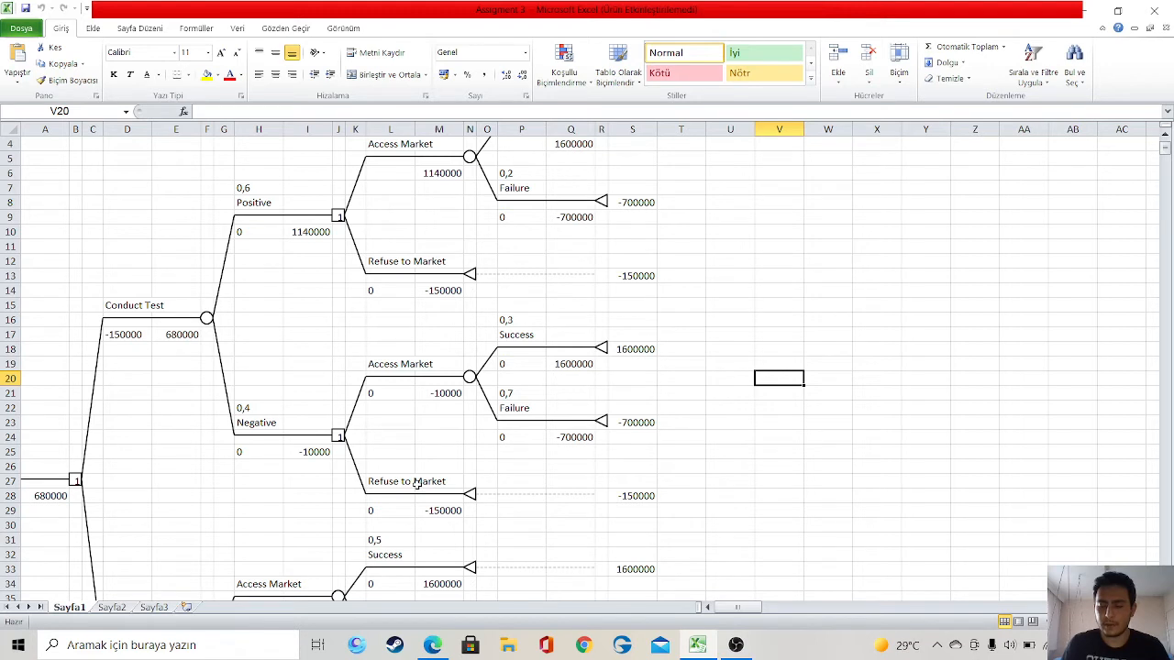
pyautogui.moveTo(436, 462)
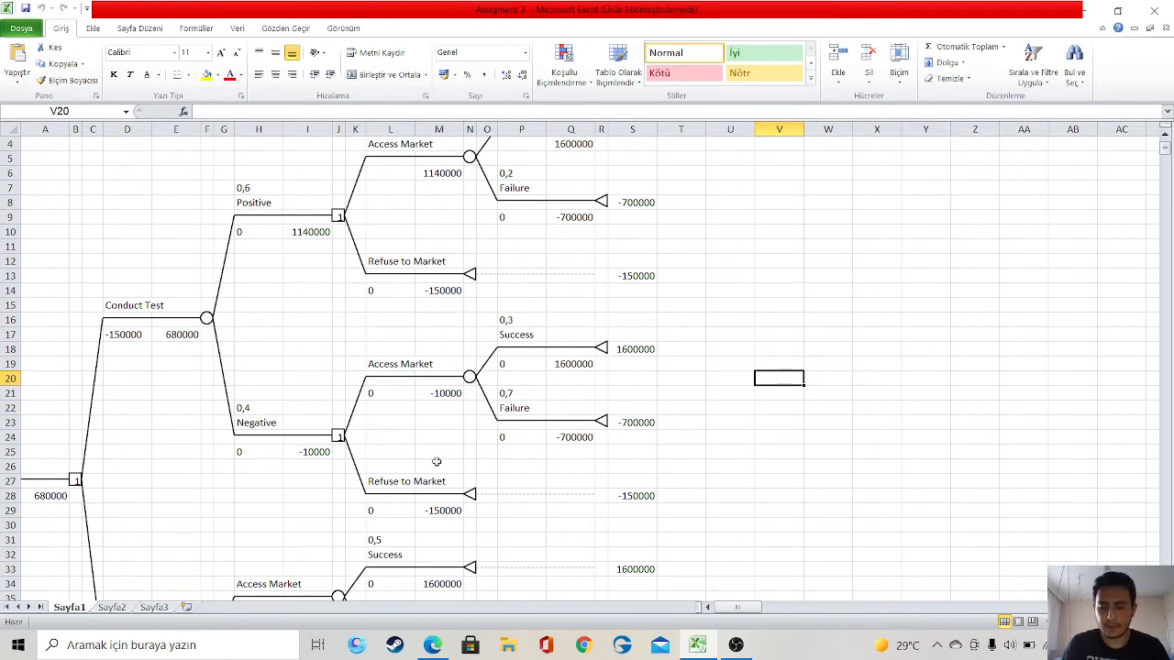
pyautogui.moveTo(456, 439)
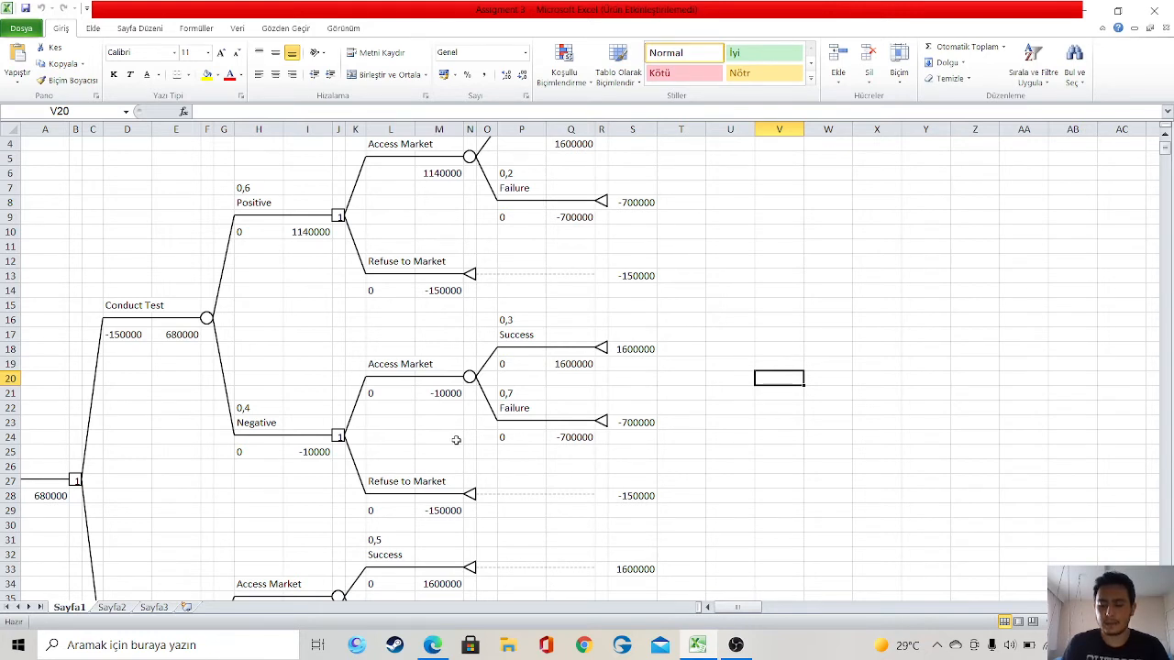
pyautogui.moveTo(281, 270)
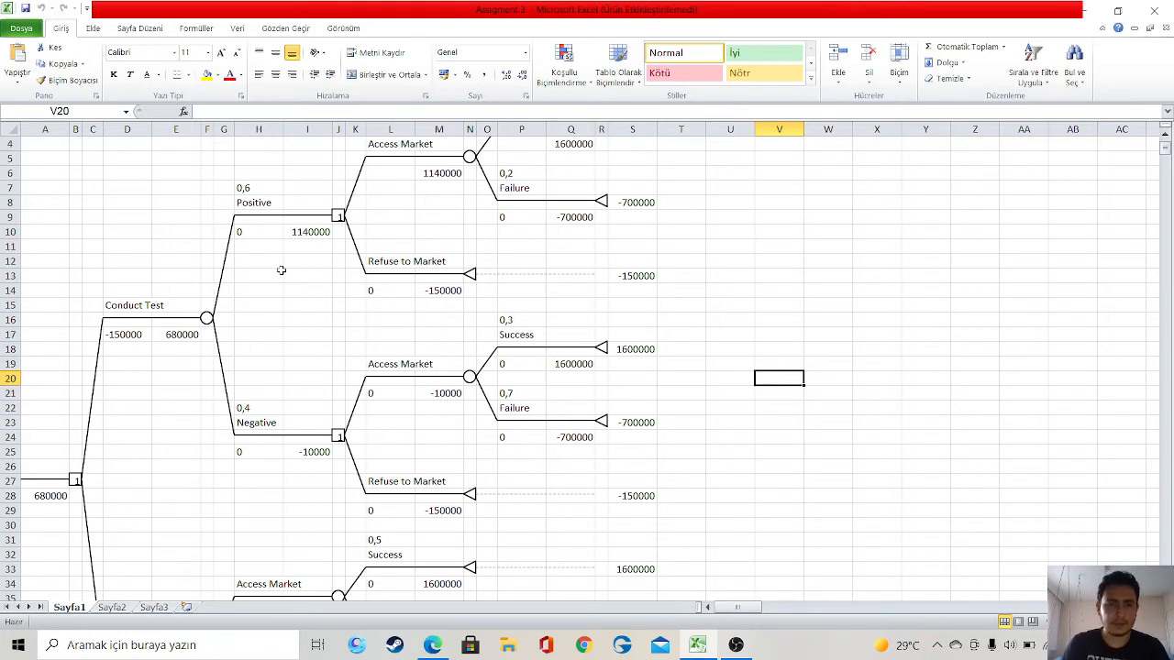
pyautogui.scroll(3)
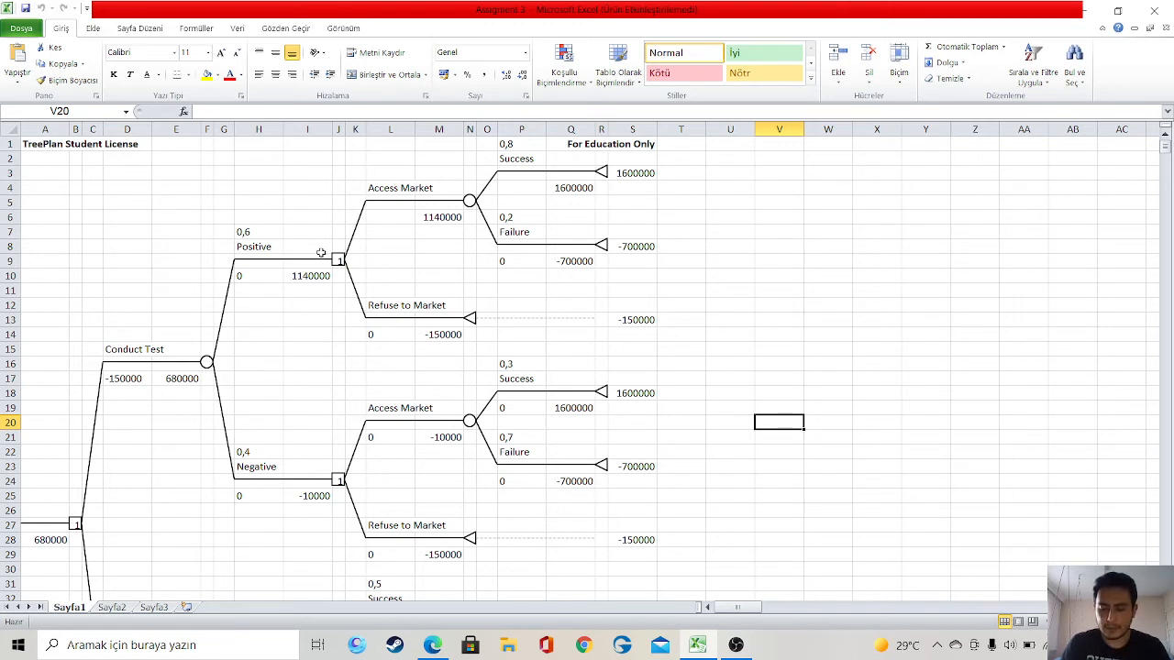
pyautogui.moveTo(439, 241)
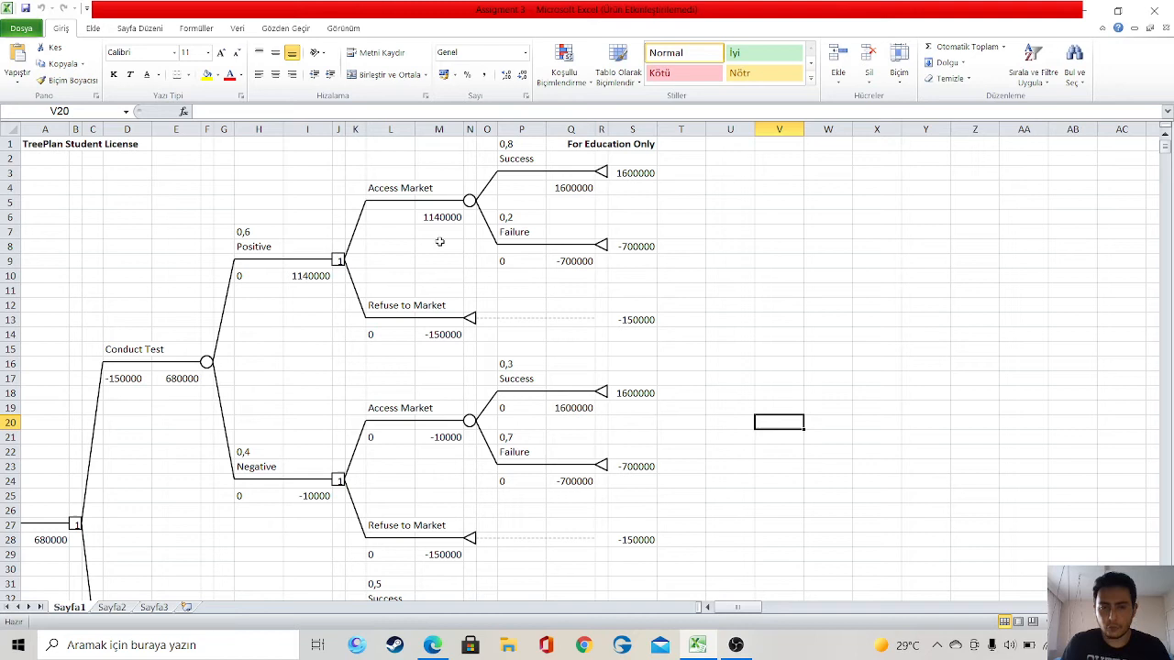
pyautogui.moveTo(507, 187)
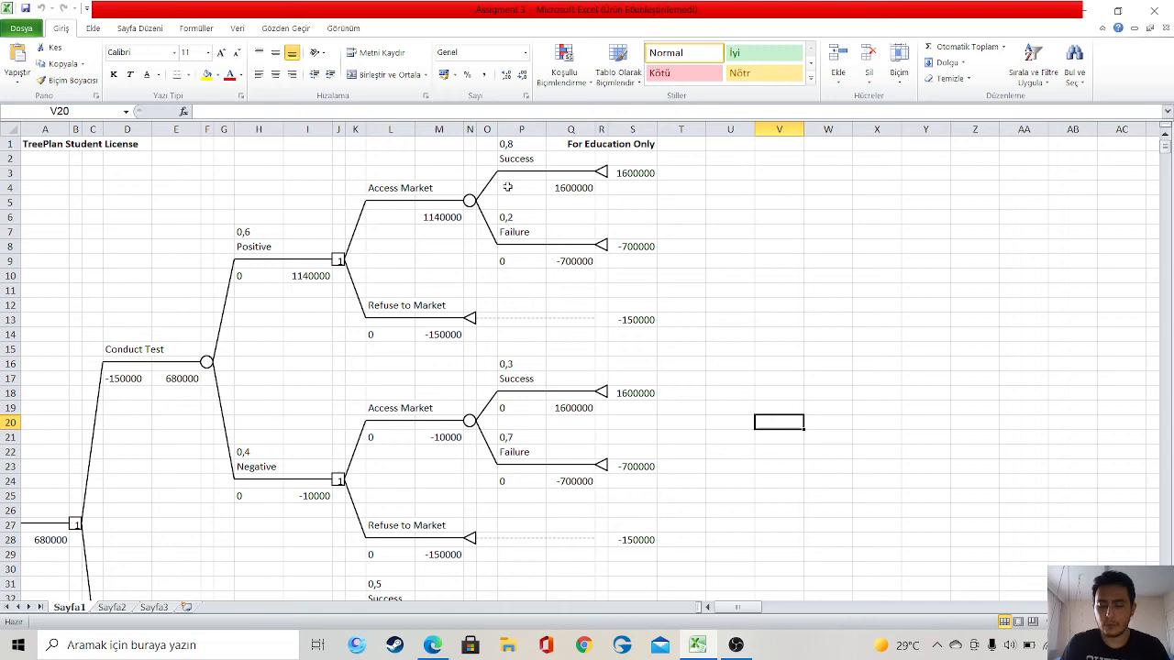
pyautogui.moveTo(518, 202)
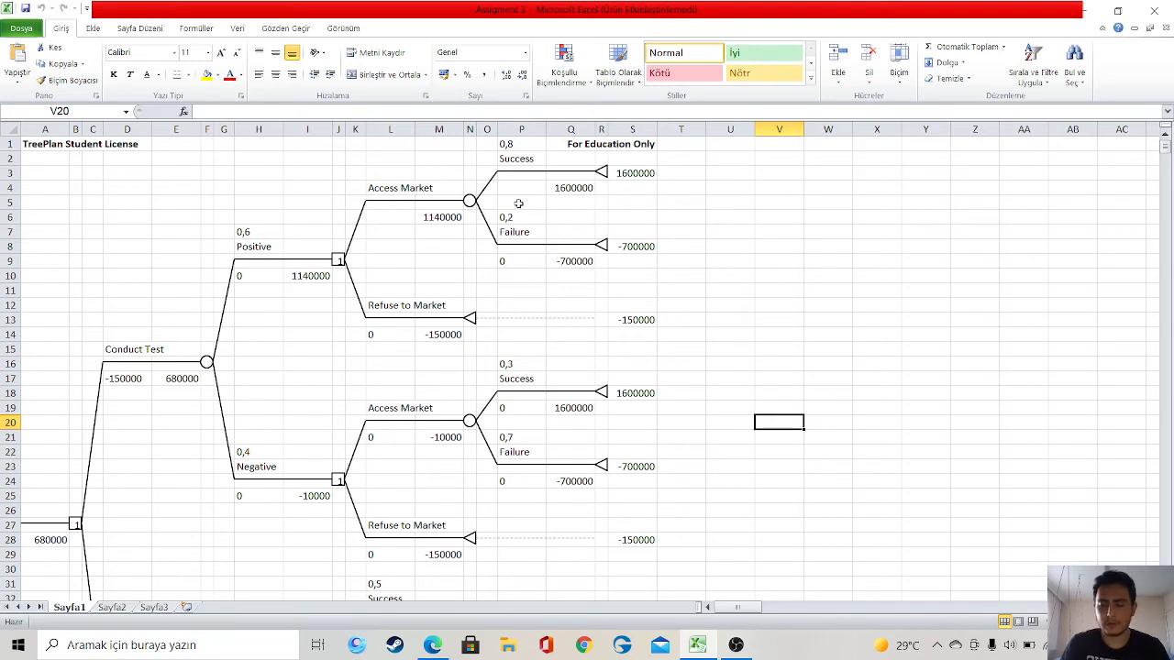
pyautogui.moveTo(628, 261)
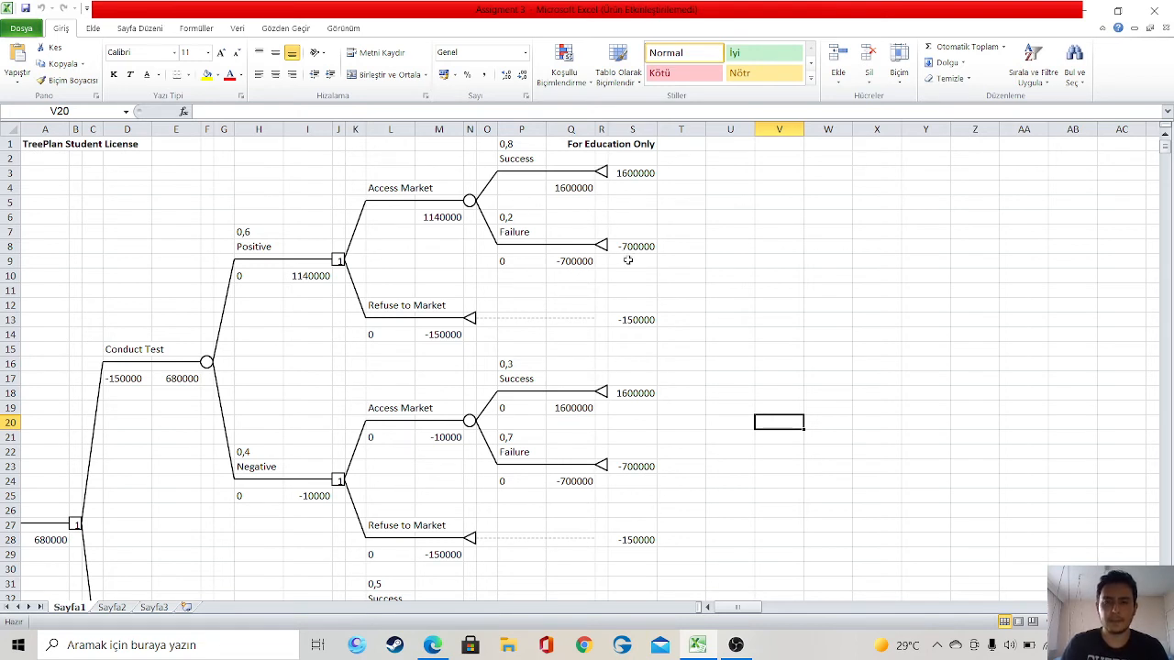
pyautogui.moveTo(580, 528)
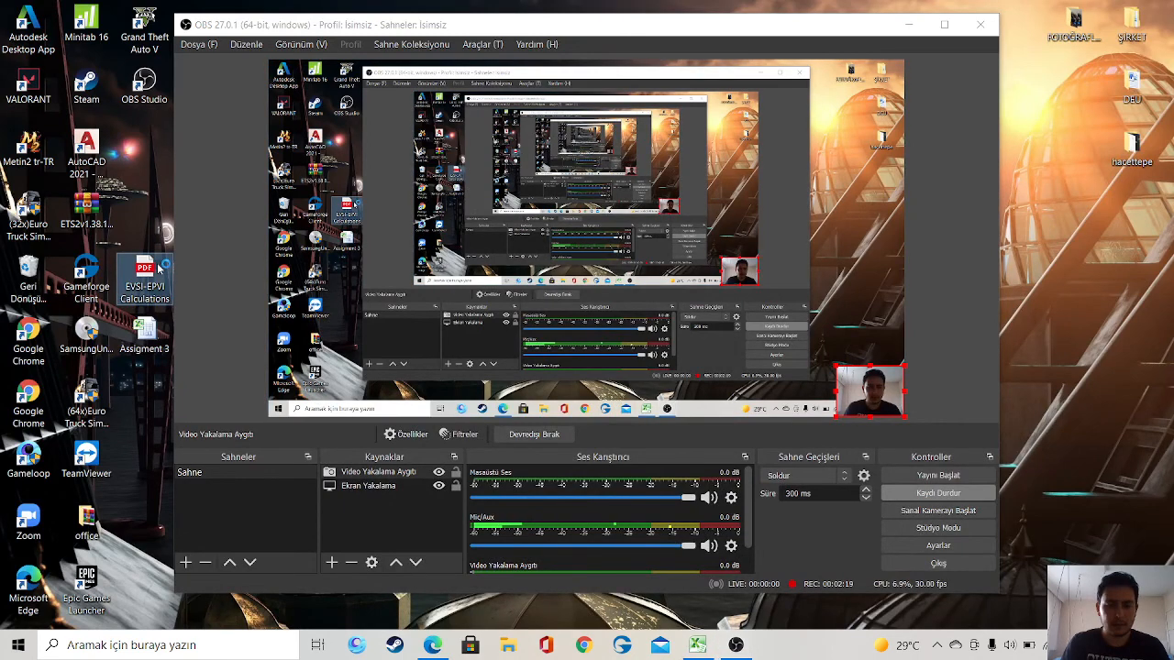
# Open EVSI-EPVI Calculations.pdf and scroll to the EVSI = 234,000 and EVPI = 350,000 workings.
pyautogui.doubleClick(144, 269)
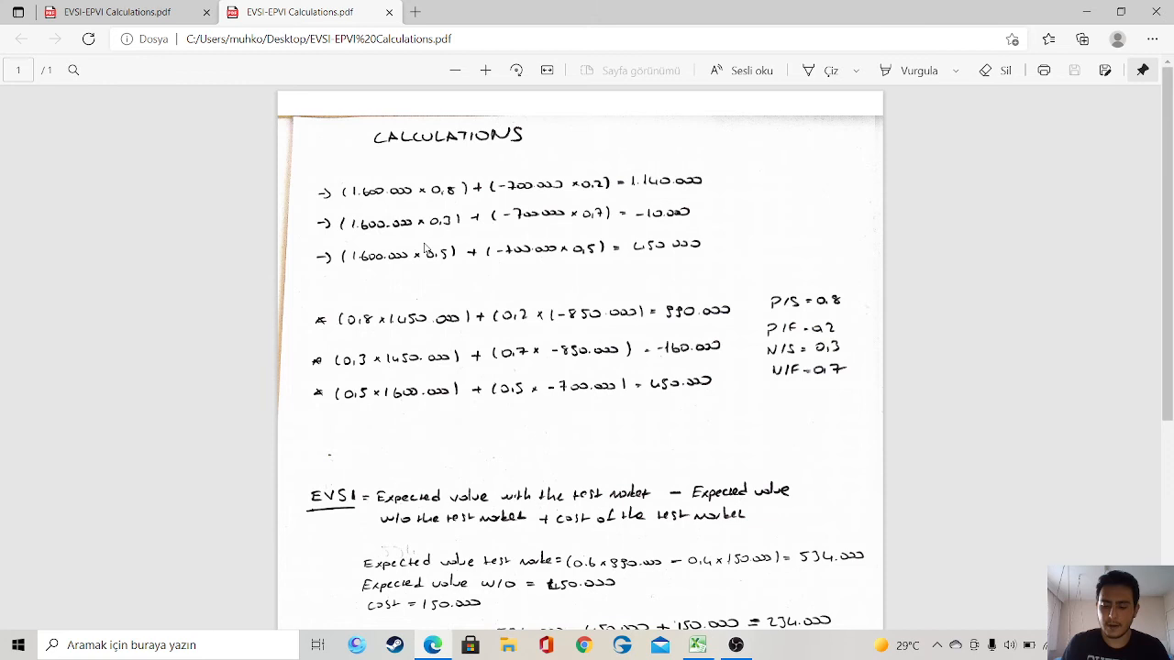
pyautogui.scroll(-3)
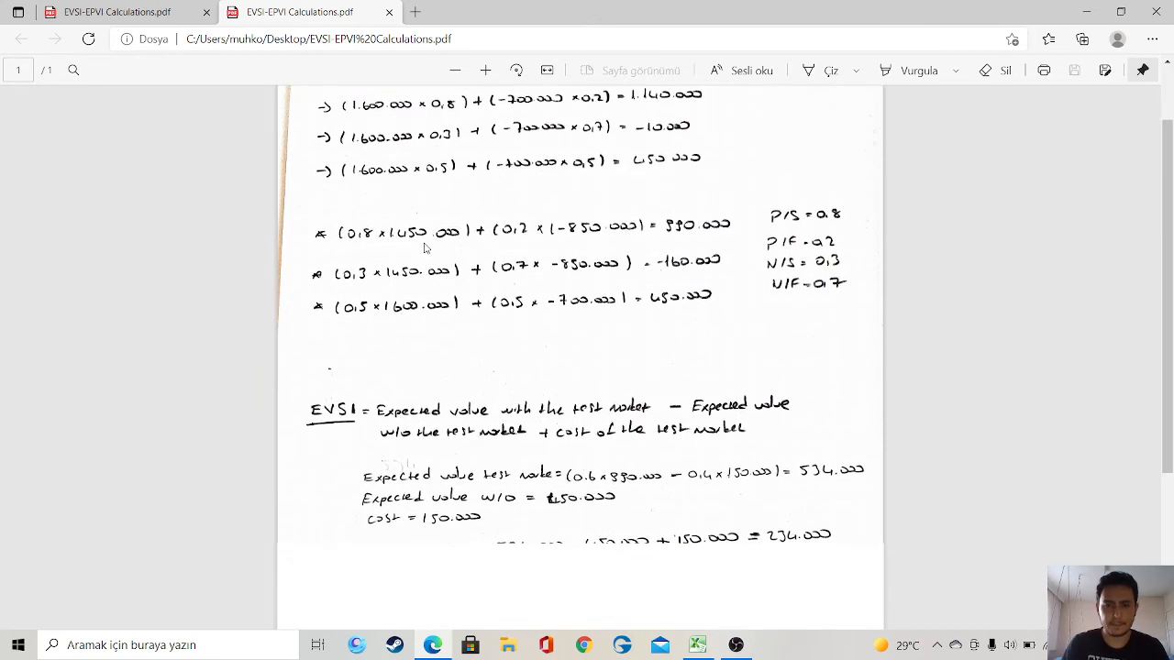
pyautogui.scroll(-3)
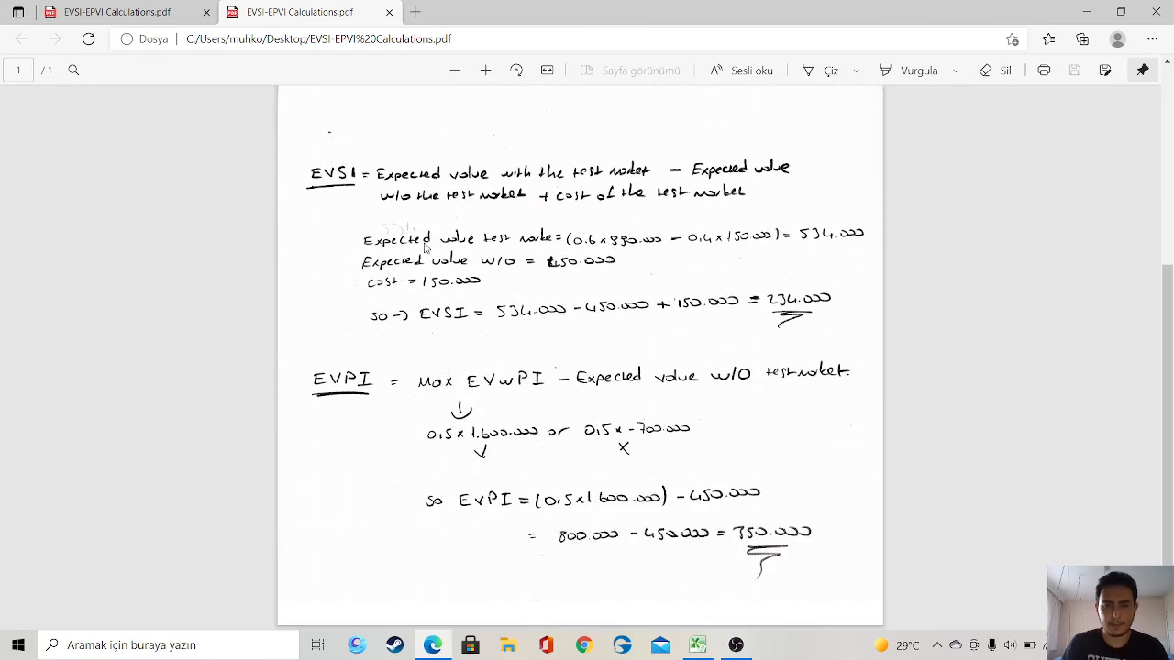